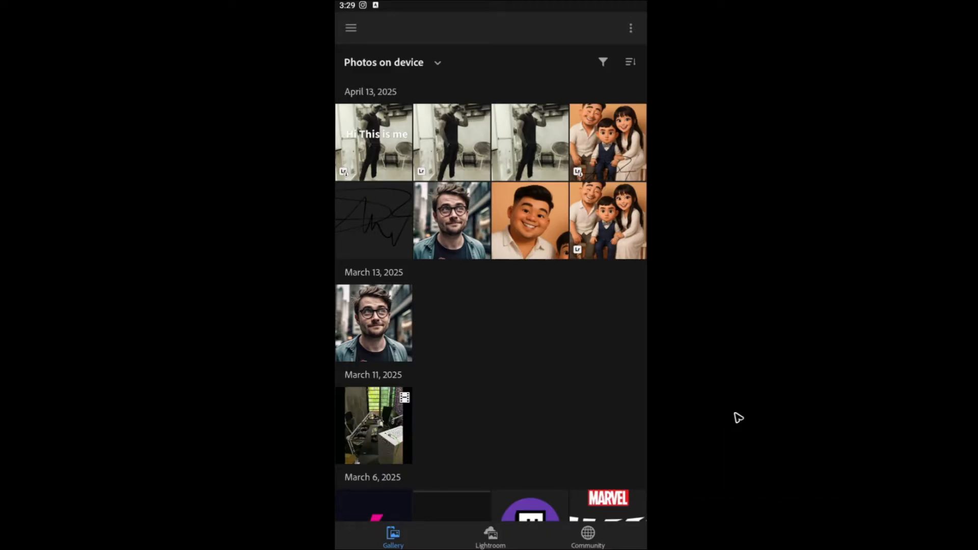
pyautogui.moveTo(596, 366)
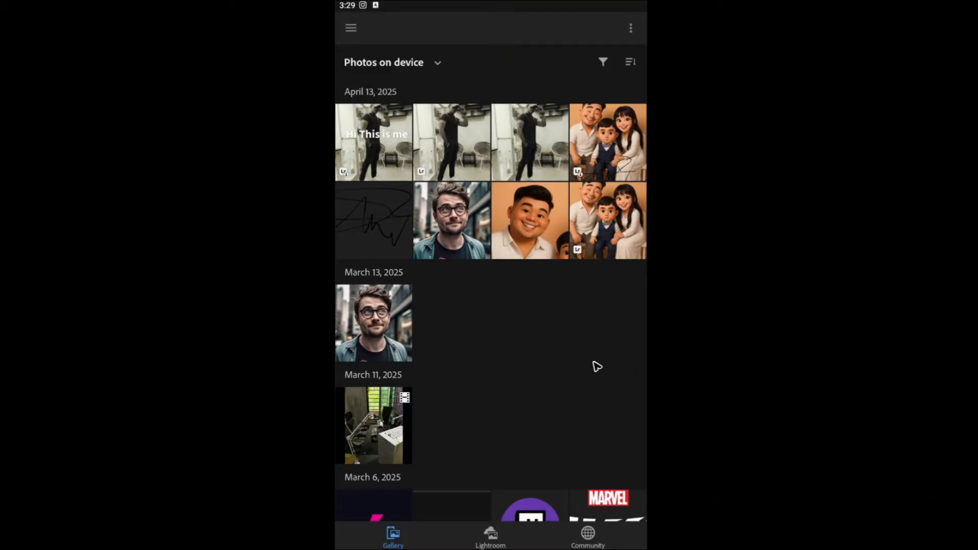
pyautogui.moveTo(583, 310)
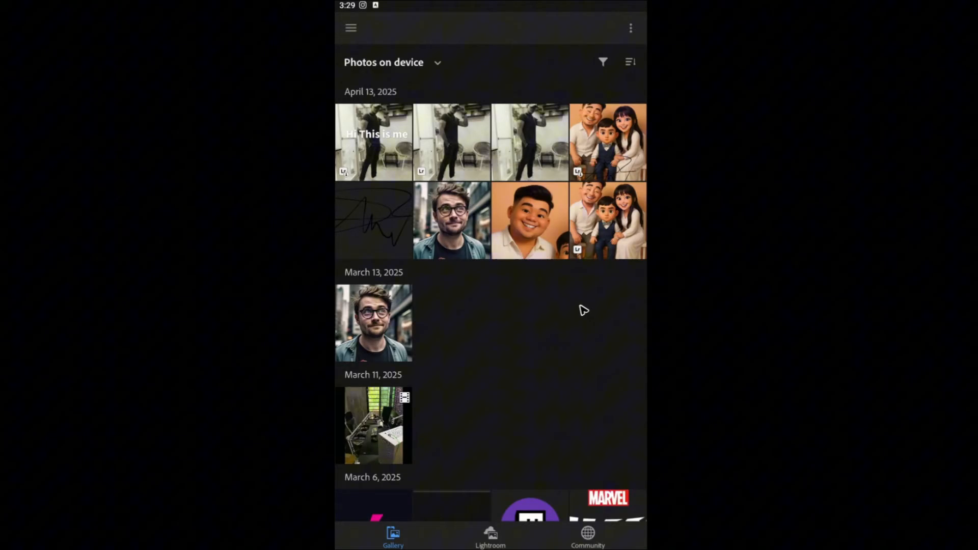
pyautogui.moveTo(499, 353)
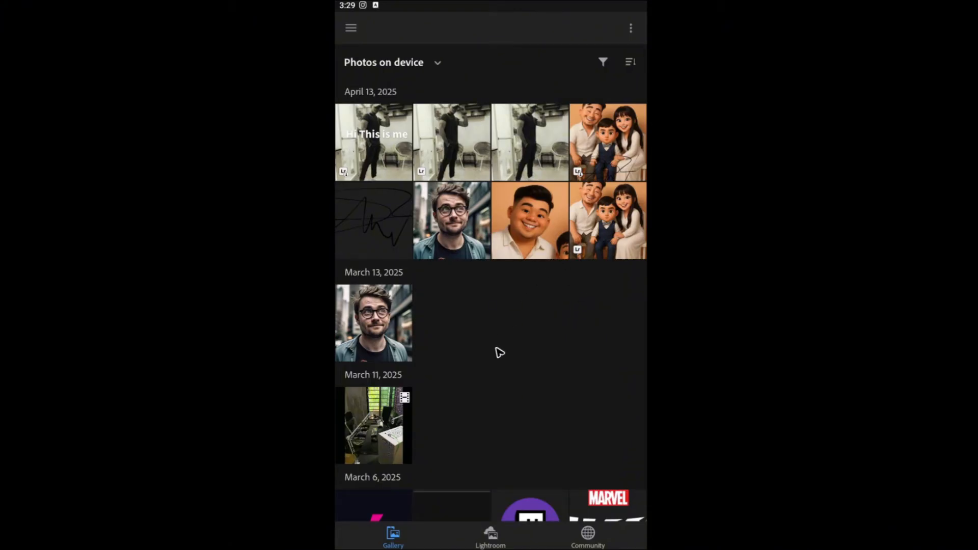
pyautogui.moveTo(541, 247)
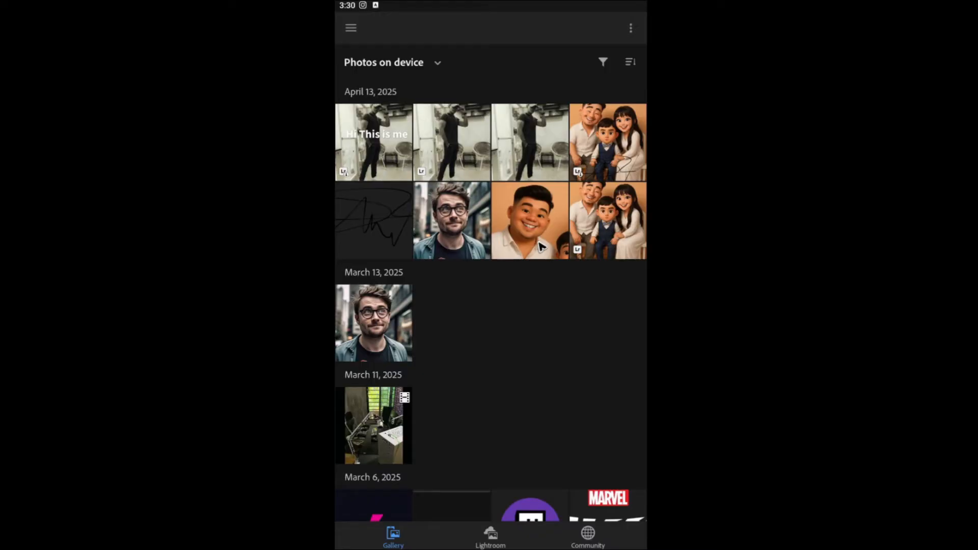
pyautogui.moveTo(491, 158)
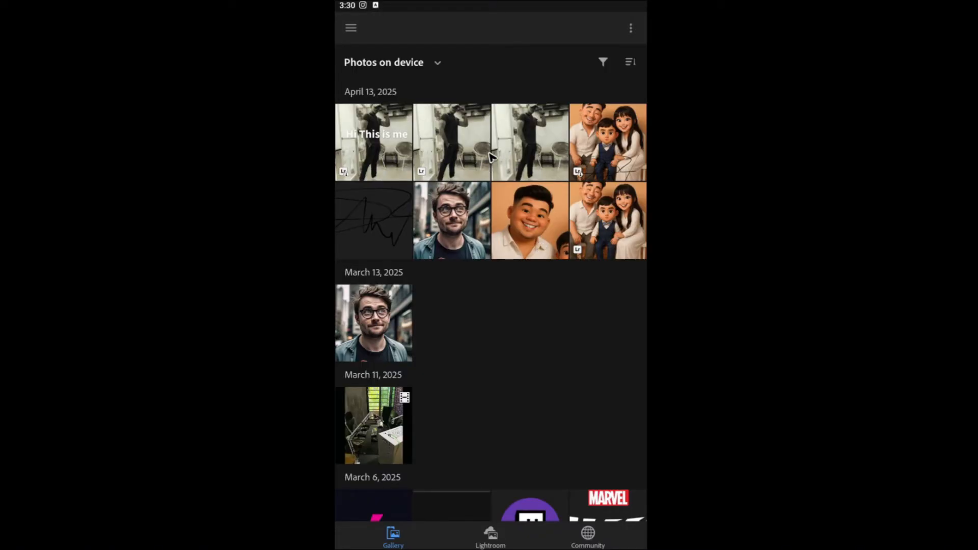
pyautogui.moveTo(539, 223)
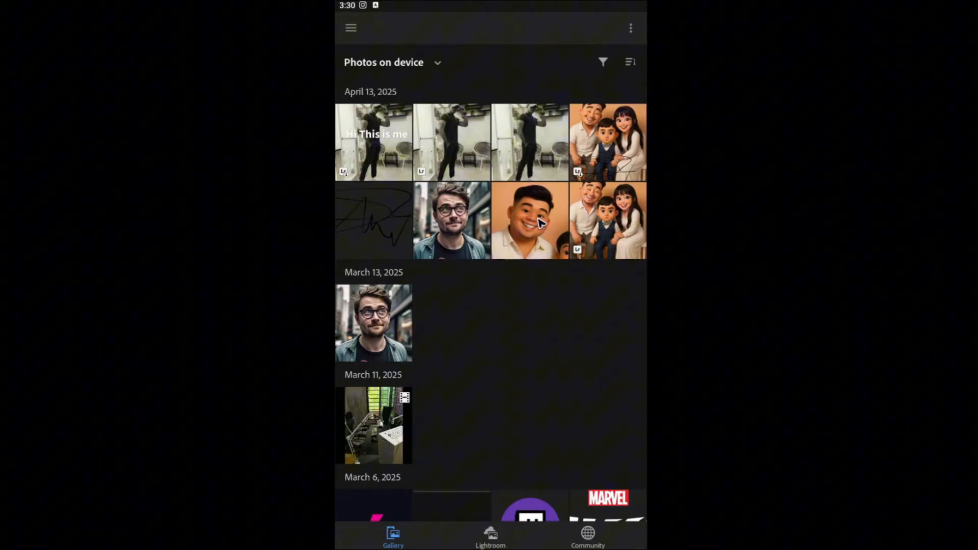
# Step: Save a device copy of the smiling man portrait, then go back to the photo grid
pyautogui.click(530, 220)
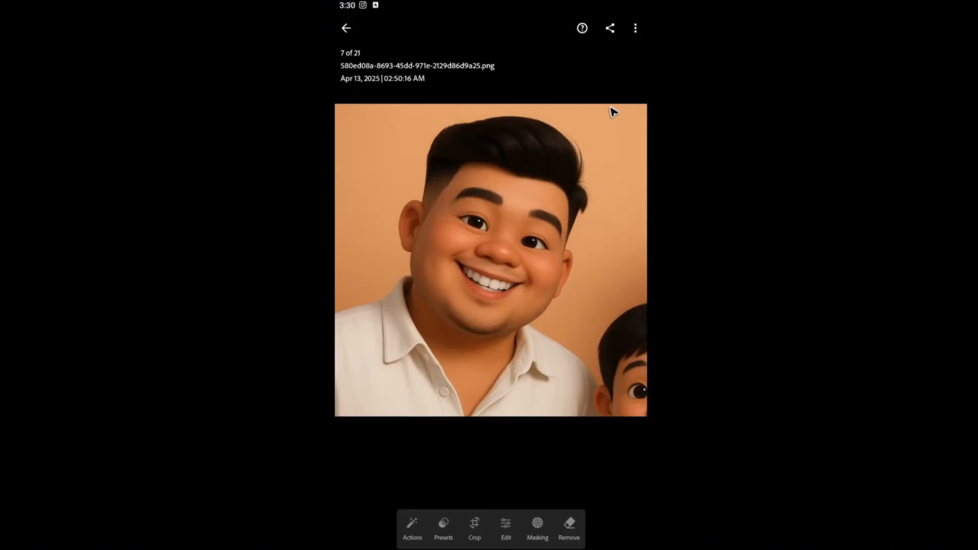
pyautogui.click(636, 28)
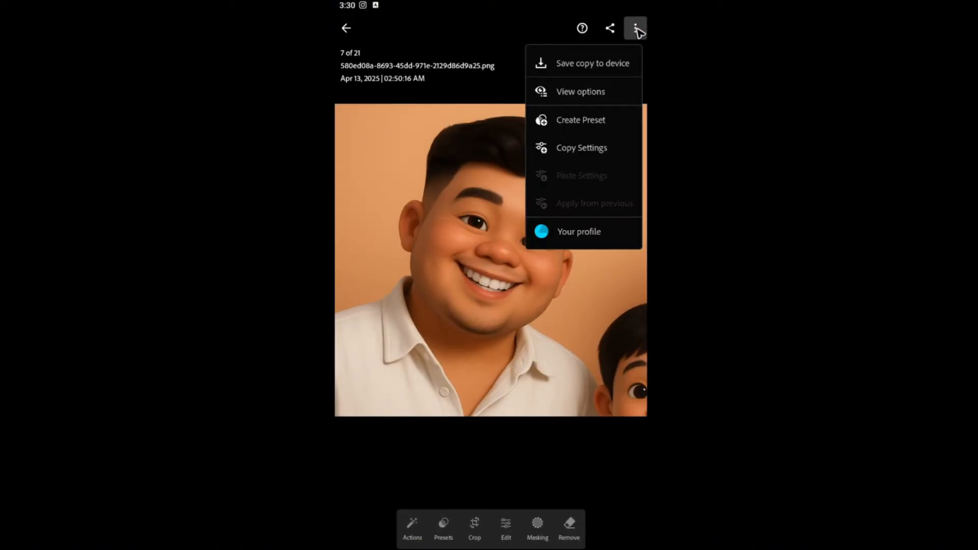
pyautogui.moveTo(580, 77)
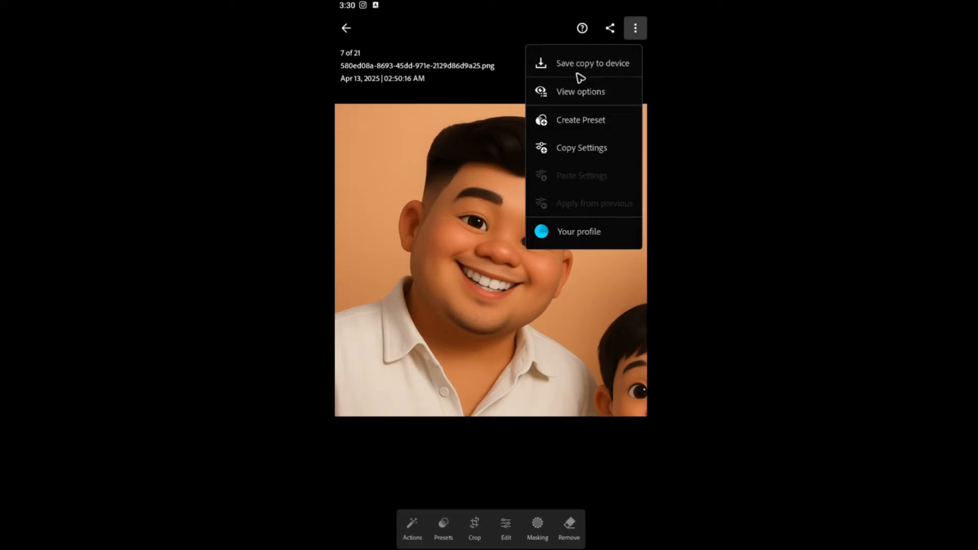
pyautogui.moveTo(608, 72)
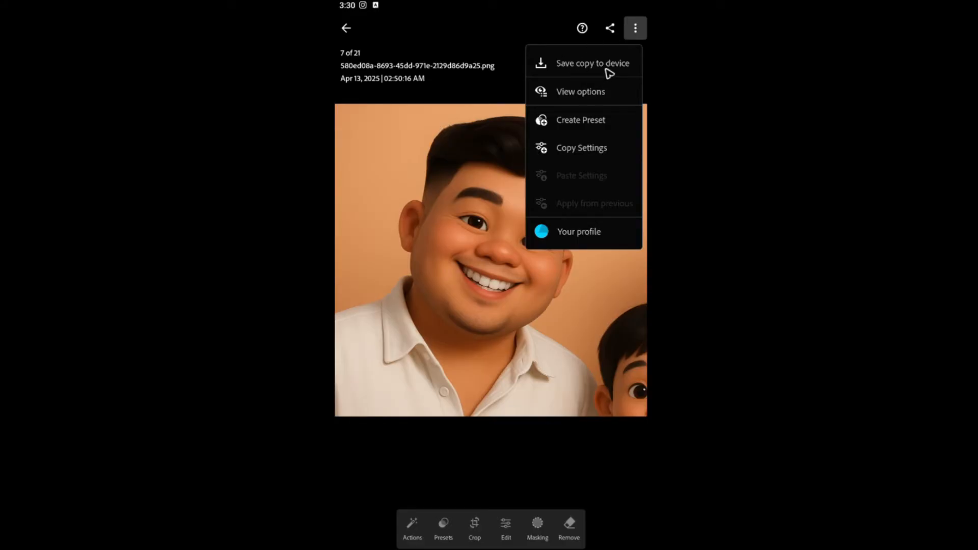
pyautogui.click(592, 62)
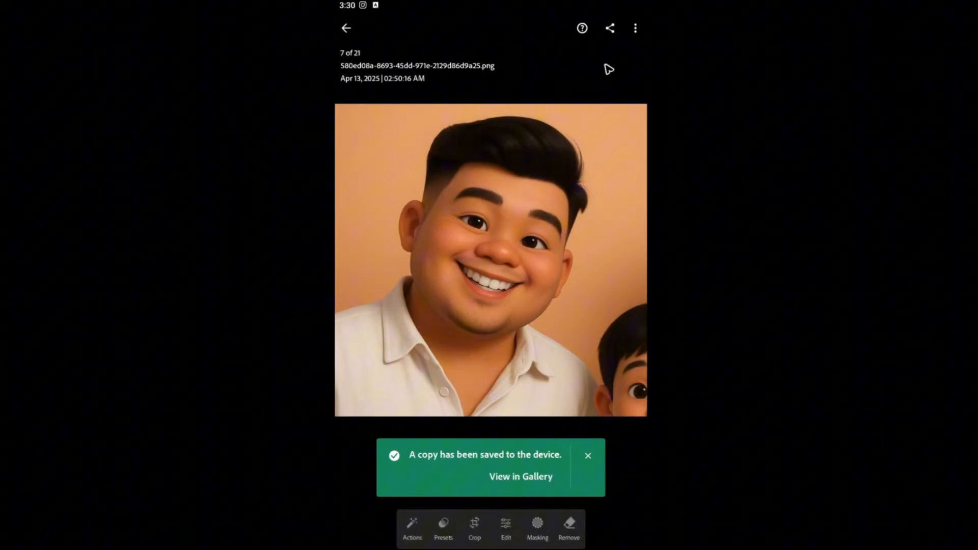
pyautogui.moveTo(526, 294)
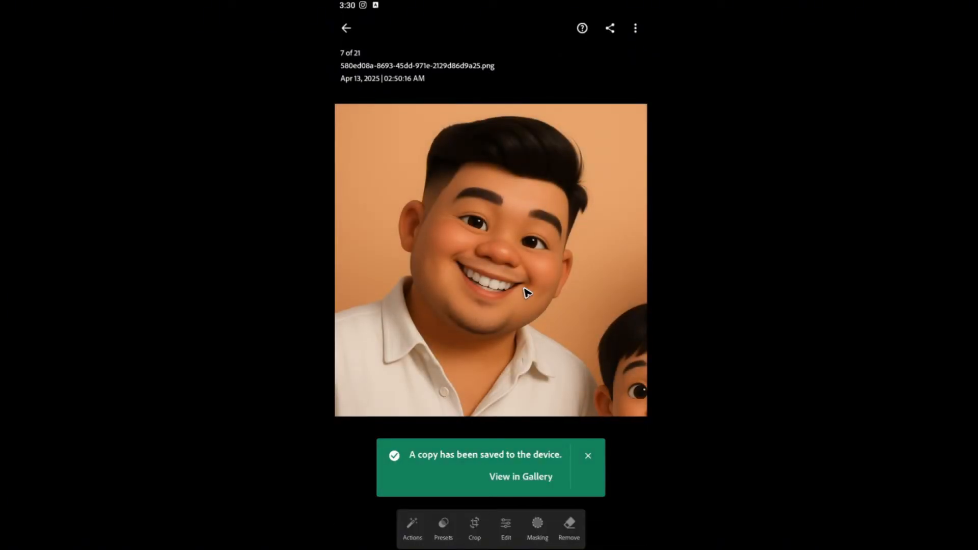
pyautogui.click(520, 477)
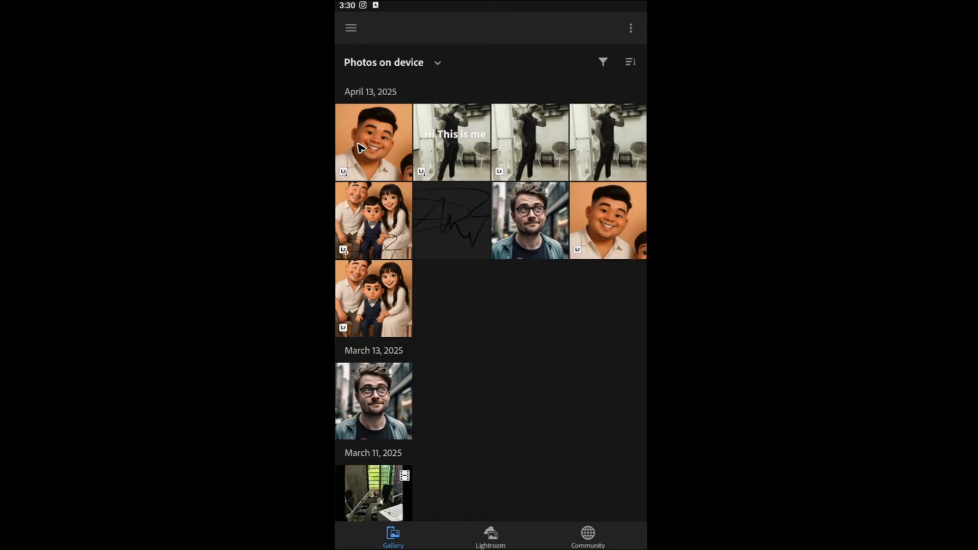
pyautogui.moveTo(462, 297)
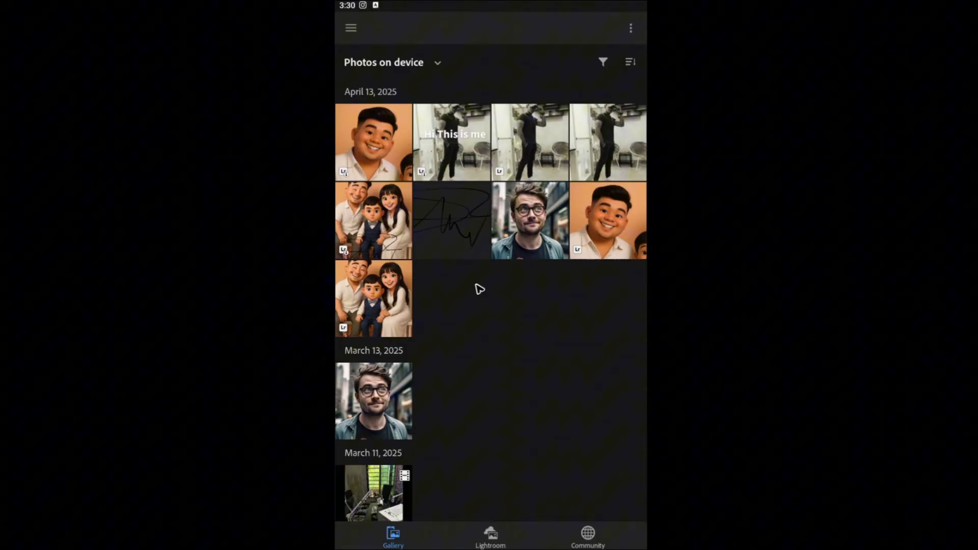
# Step: Scroll down the device gallery toward the March photos
pyautogui.scroll(-3)
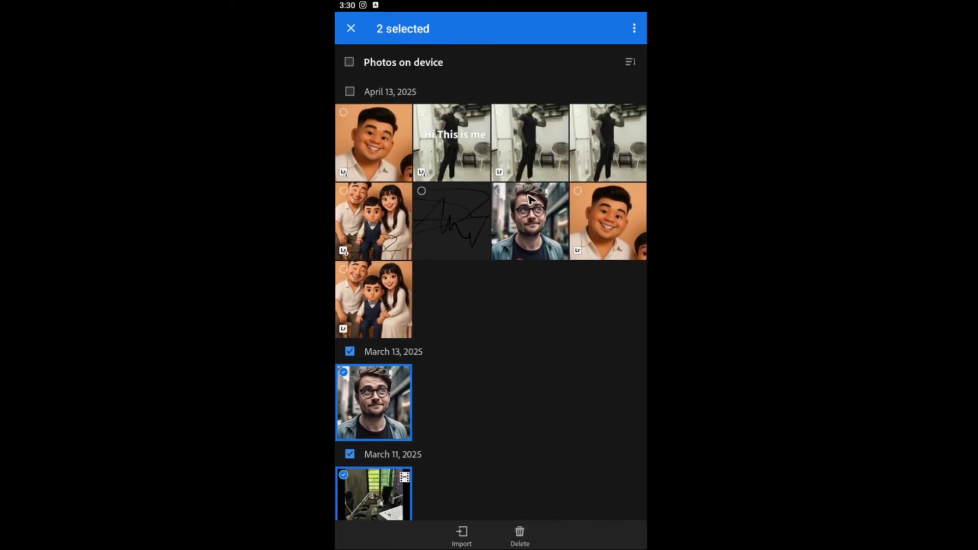
pyautogui.moveTo(392, 320)
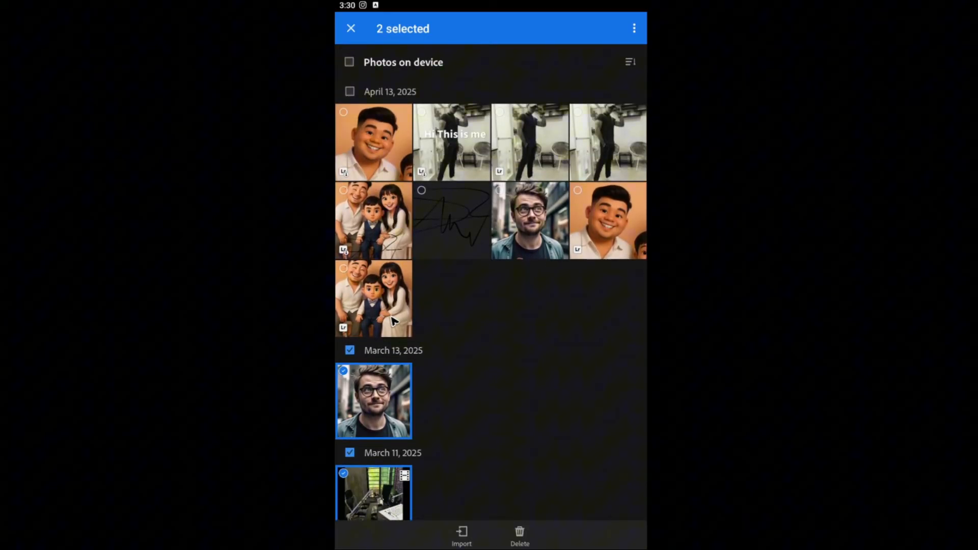
# Step: Add the scribbled sketch to the selection, import it, and cancel creating a new album
pyautogui.click(452, 220)
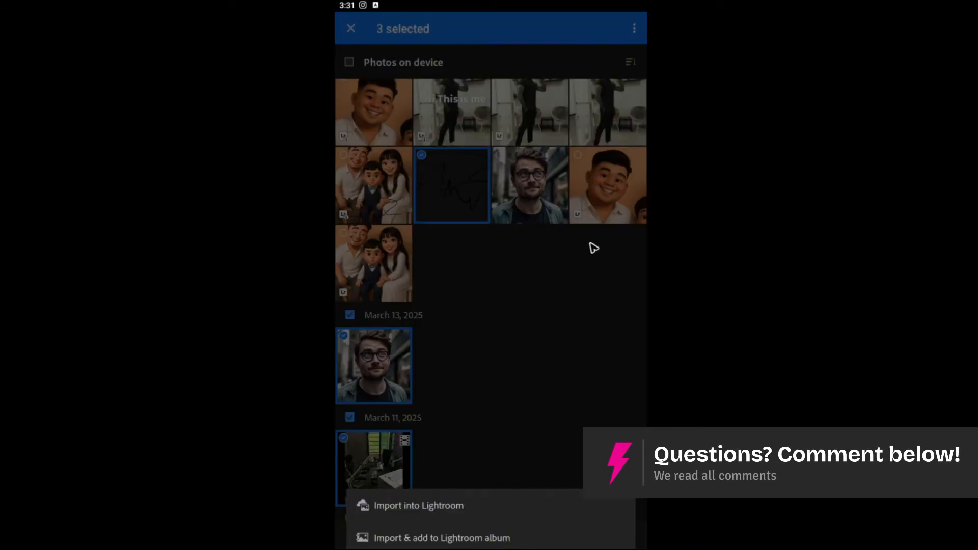
pyautogui.moveTo(434, 545)
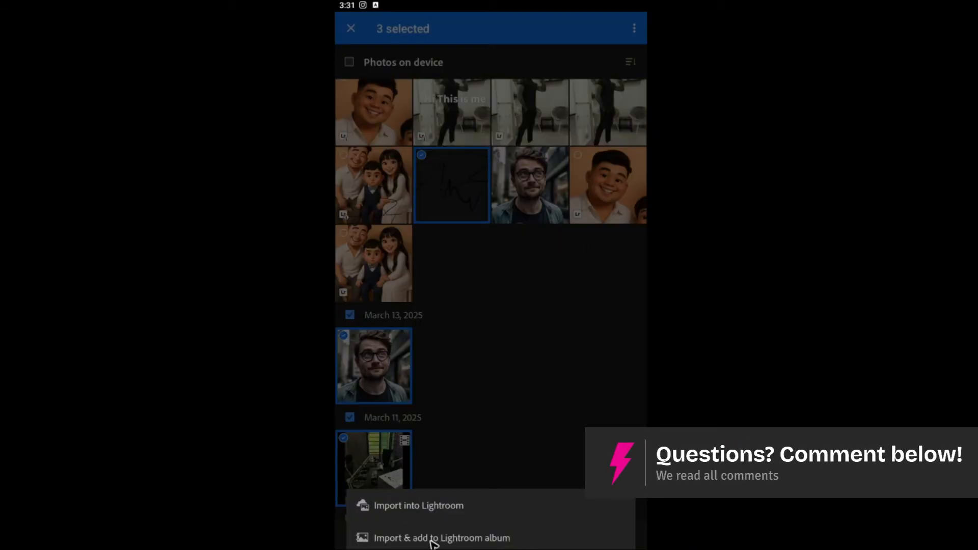
pyautogui.click(442, 538)
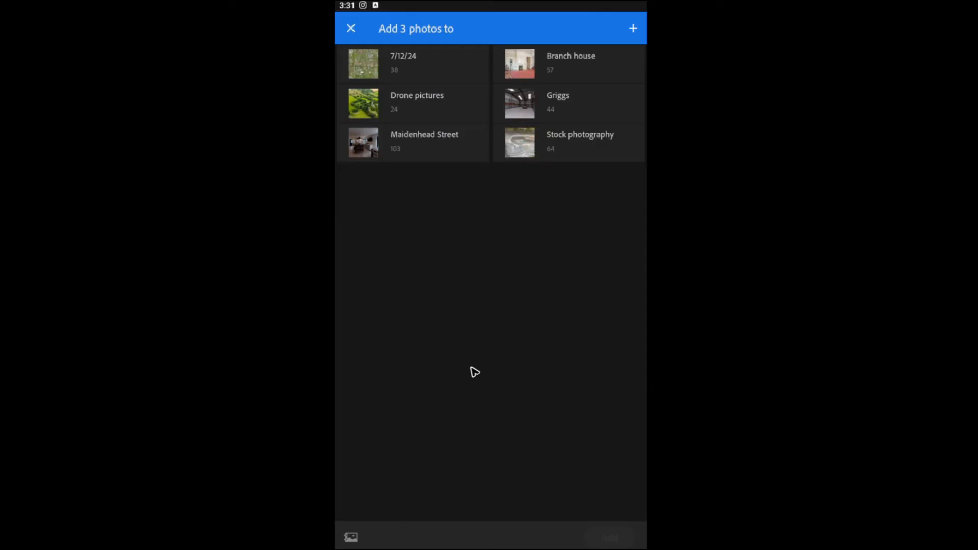
pyautogui.click(633, 28)
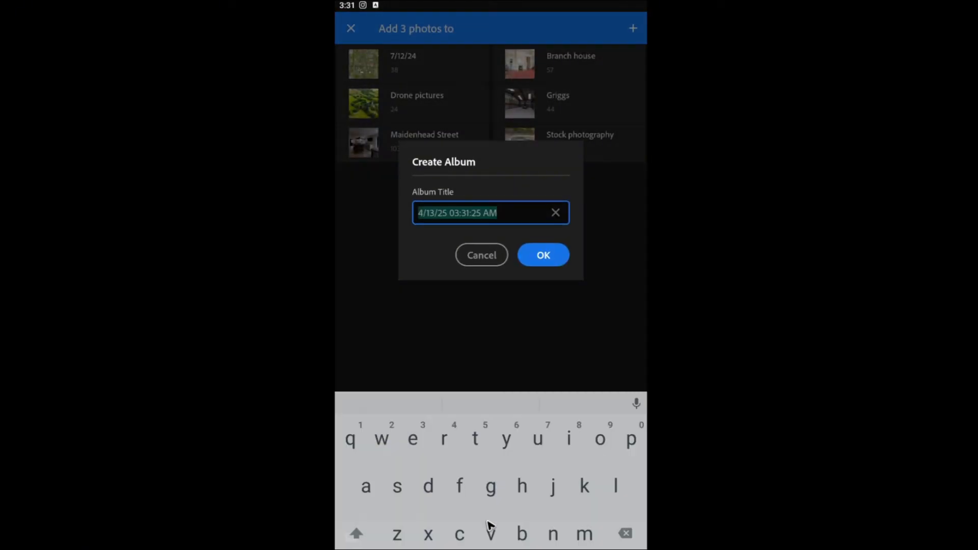
pyautogui.click(543, 254)
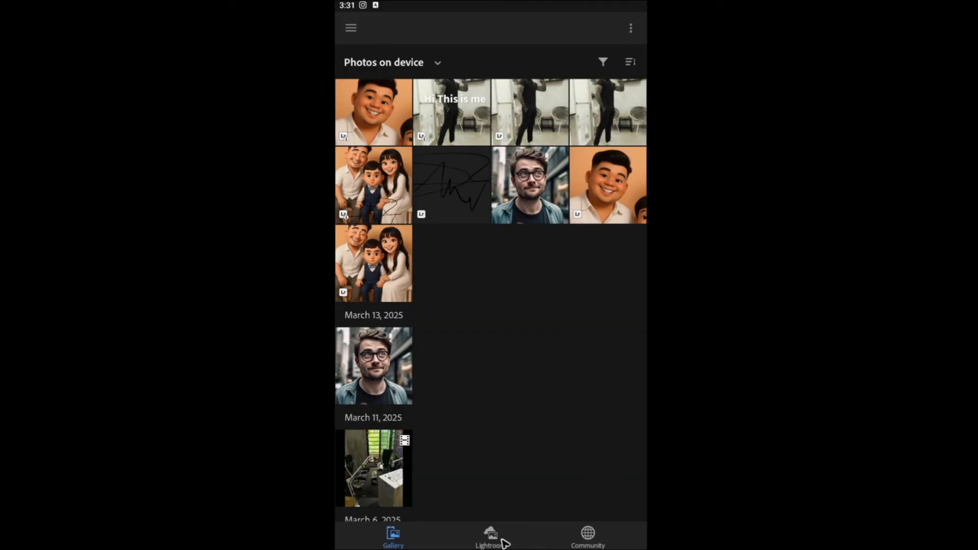
# Step: Open the 'sample' album in the Lightroom library and start adding photos
pyautogui.click(490, 536)
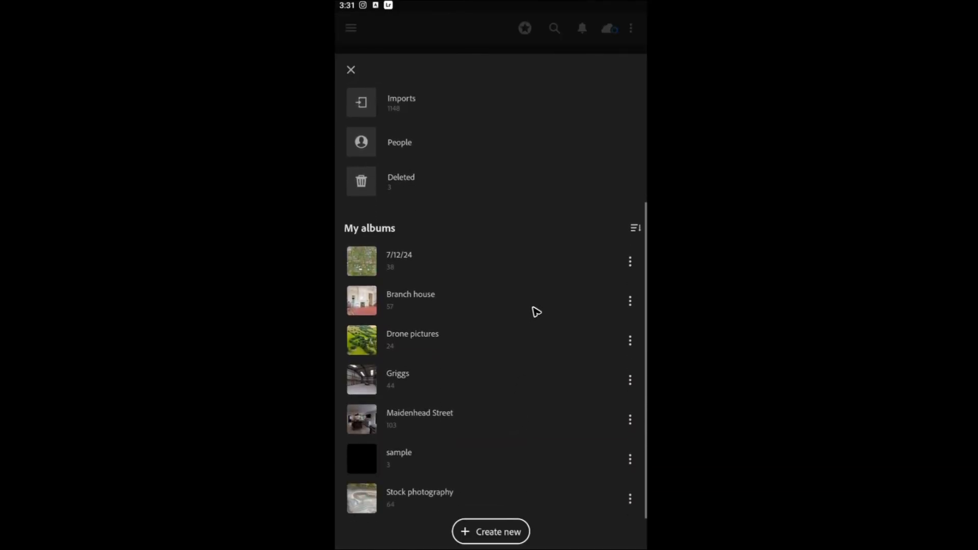
pyautogui.click(398, 459)
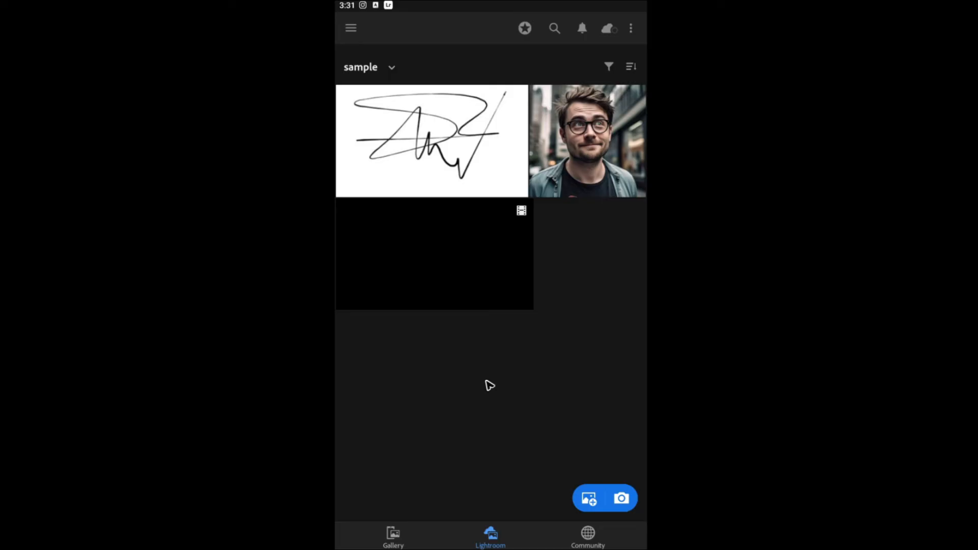
pyautogui.click(589, 498)
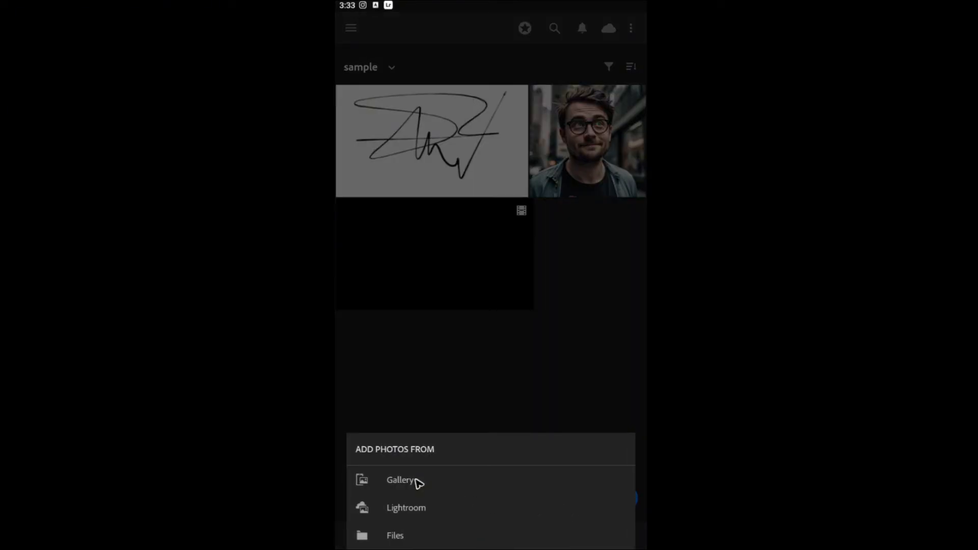
# Step: Add the glasses-wearing man's portrait and the signature photo from Gallery to 'sample'
pyautogui.click(400, 480)
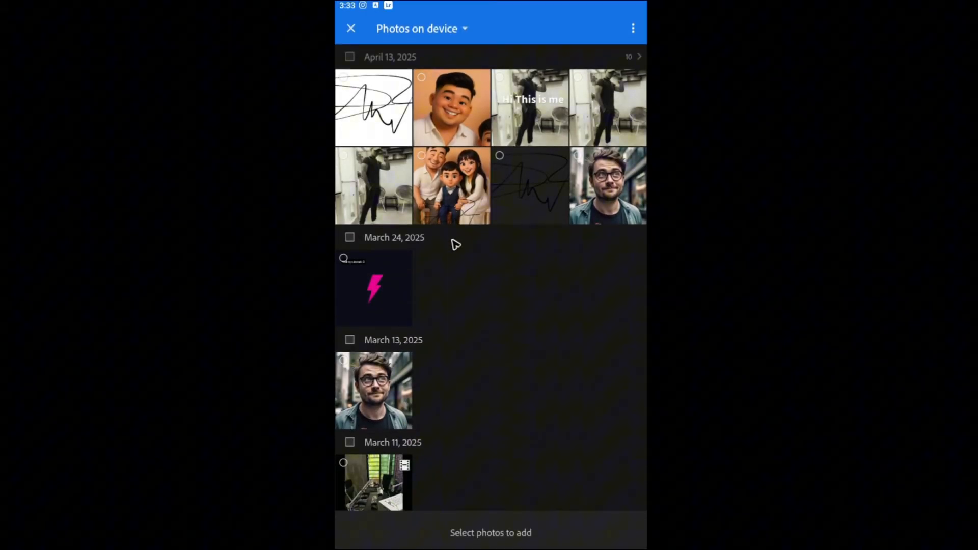
pyautogui.click(607, 186)
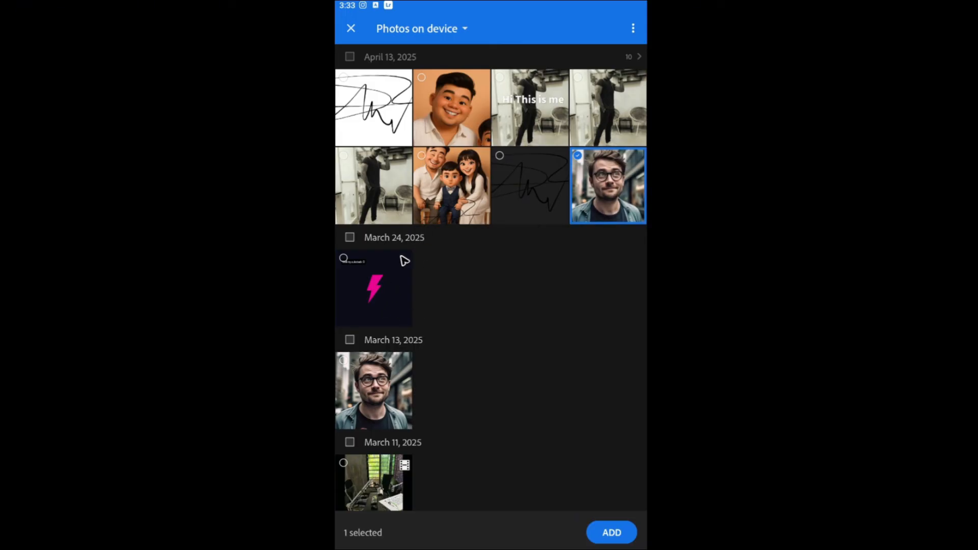
pyautogui.click(530, 185)
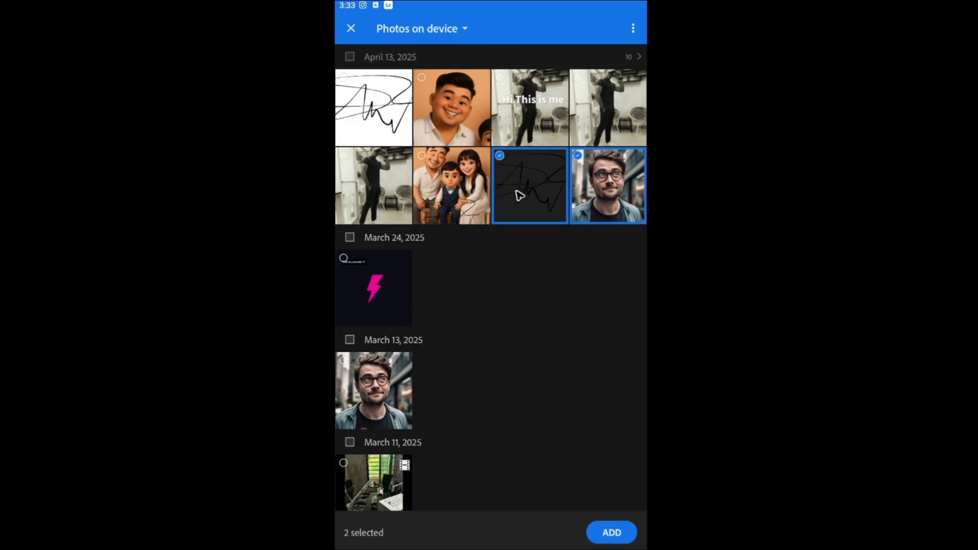
pyautogui.click(611, 532)
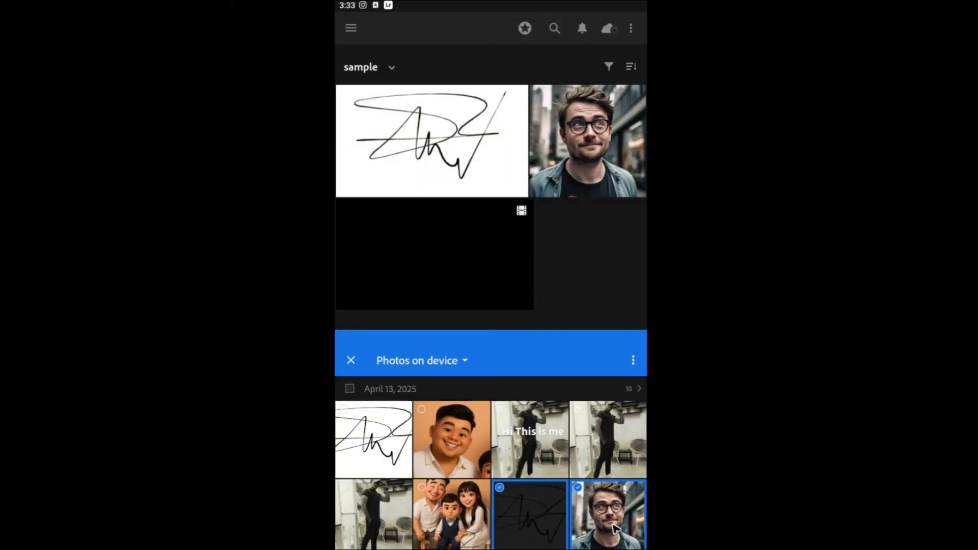
pyautogui.click(351, 360)
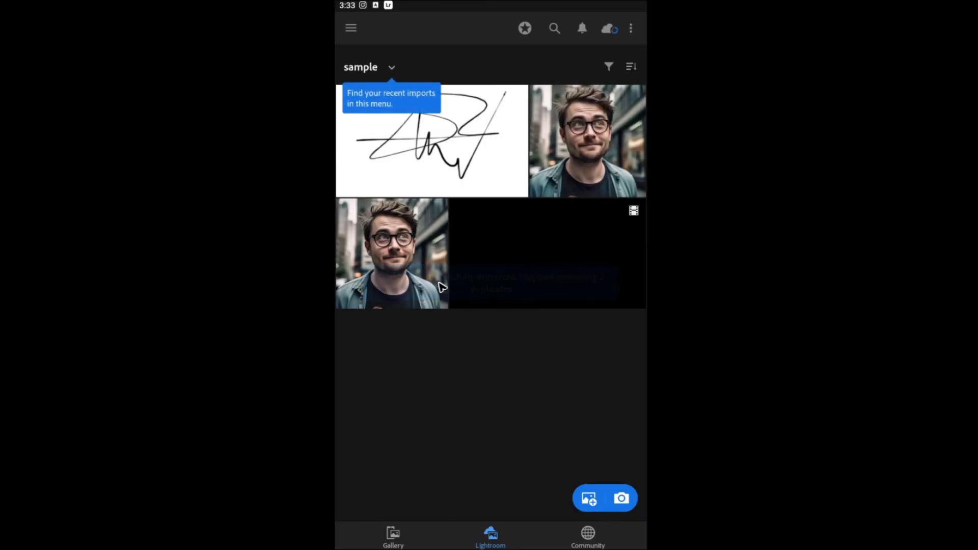
pyautogui.moveTo(580, 399)
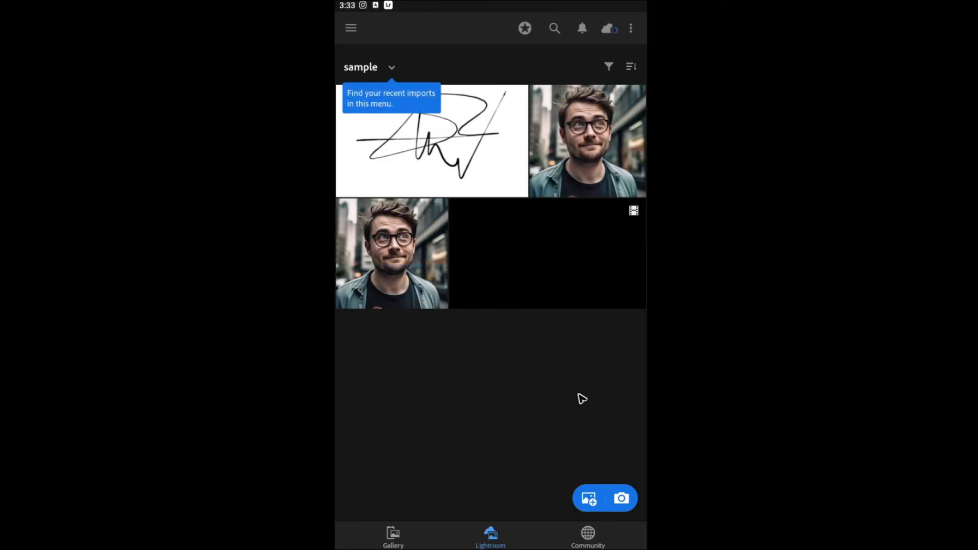
pyautogui.moveTo(511, 398)
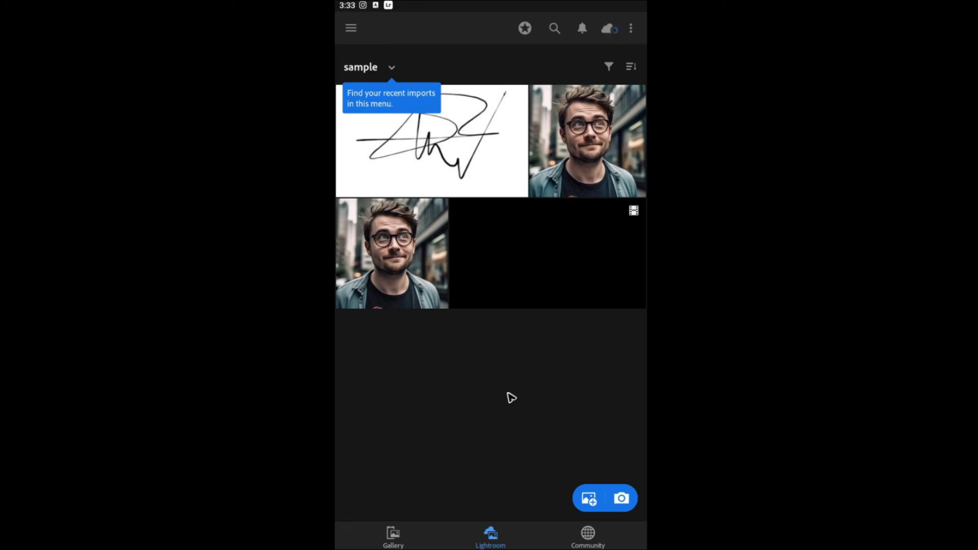
pyautogui.moveTo(512, 379)
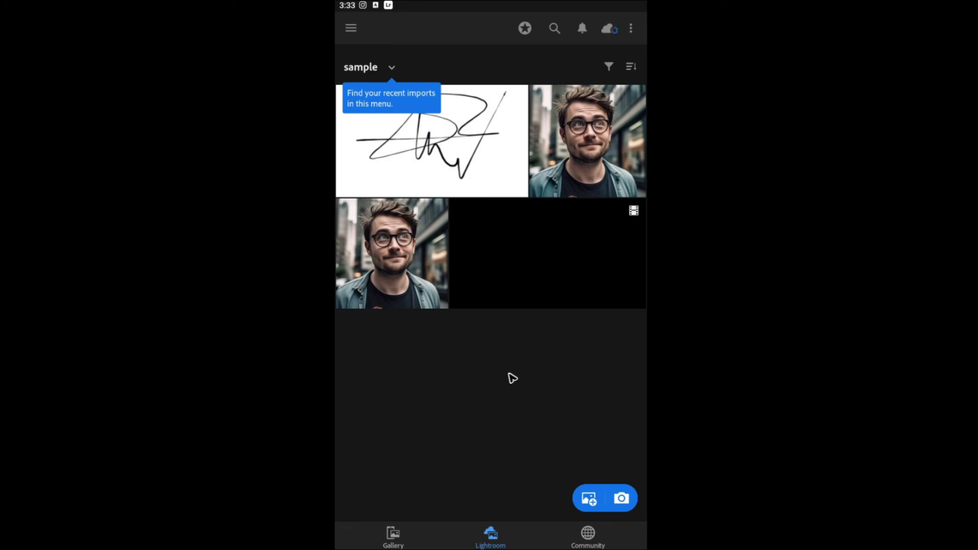
pyautogui.moveTo(506, 363)
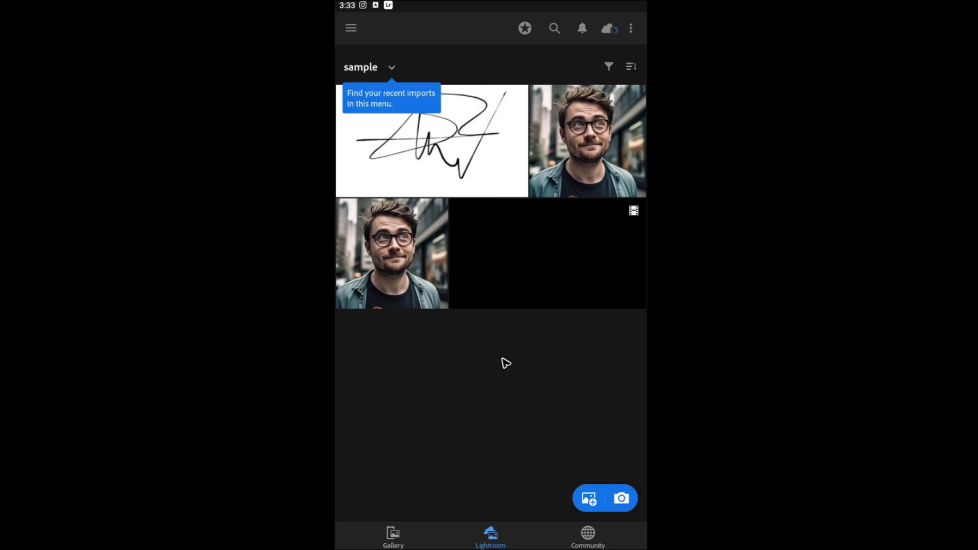
pyautogui.moveTo(496, 376)
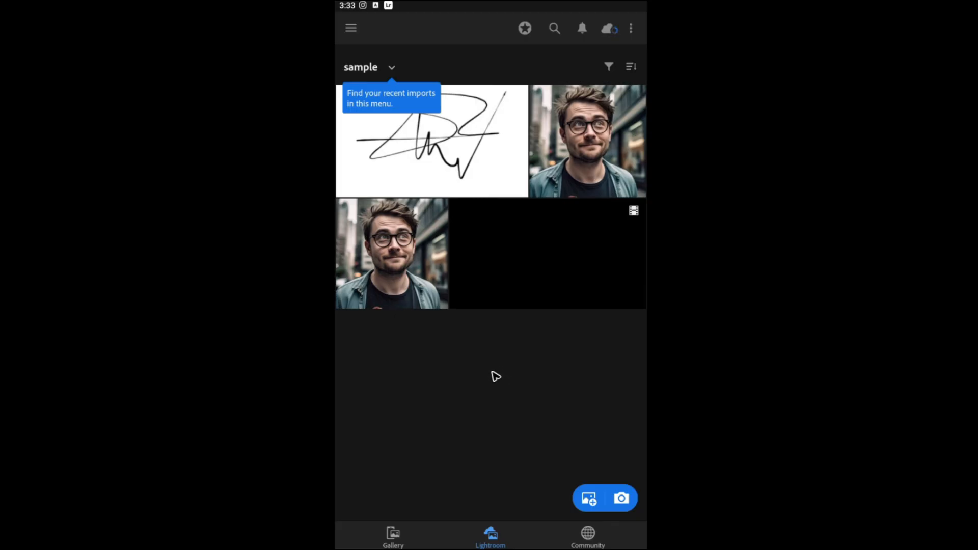